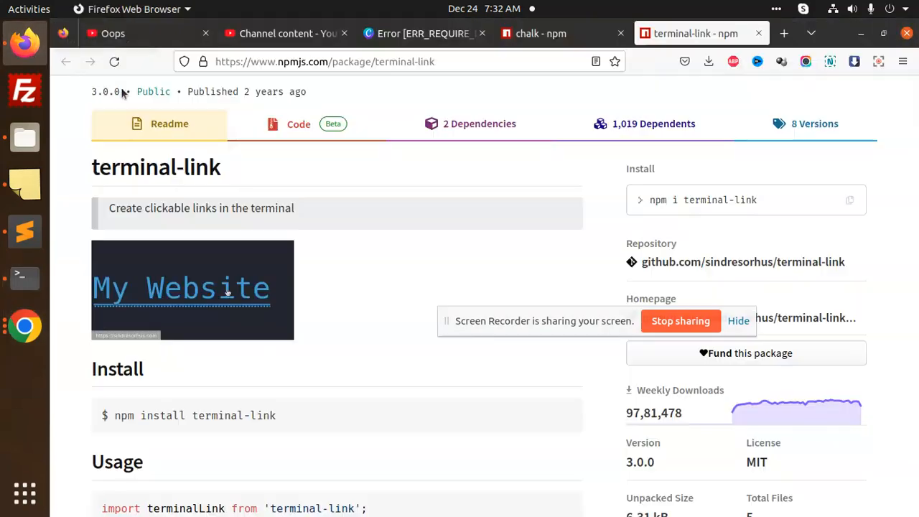
# Copy the Usage example's terminalLink 'My Website' link and console.log lines from npm.
pyautogui.scroll(-3)
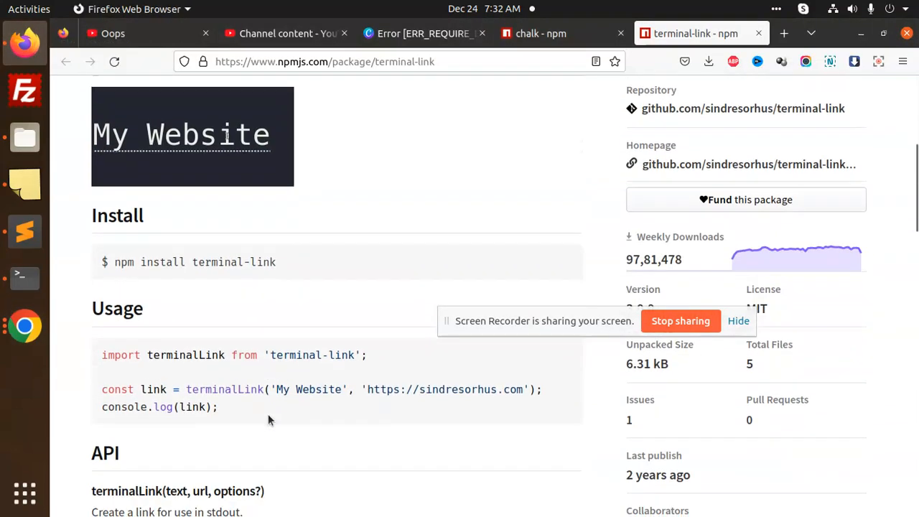
pyautogui.moveTo(204, 366)
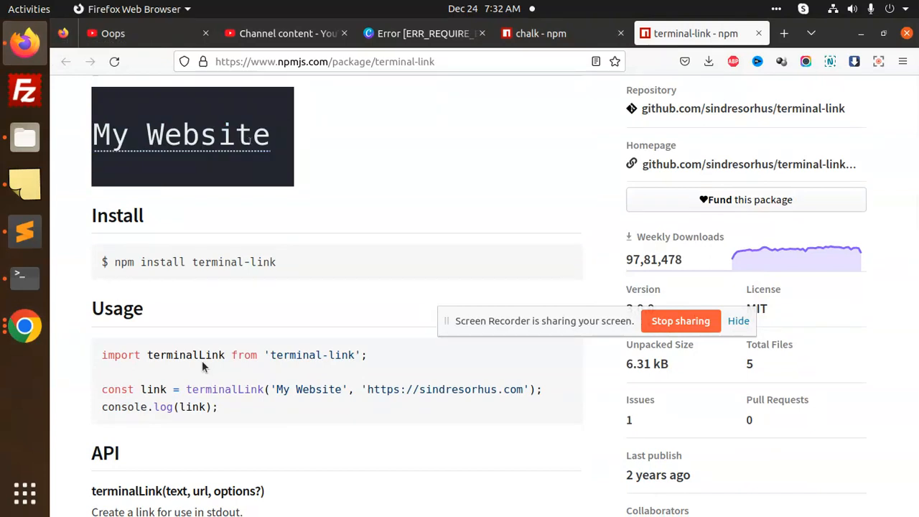
pyautogui.doubleClick(185, 355)
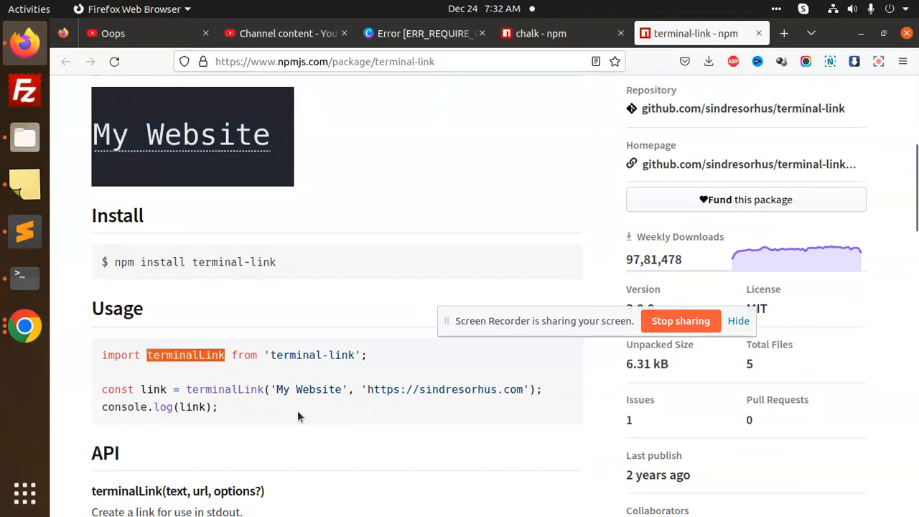
pyautogui.moveTo(239, 420)
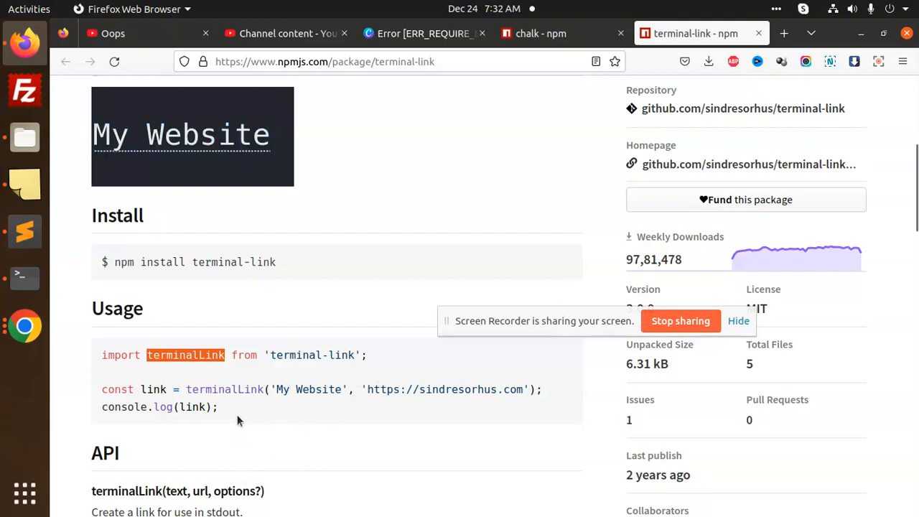
pyautogui.moveTo(102, 389); pyautogui.dragTo(217, 406)
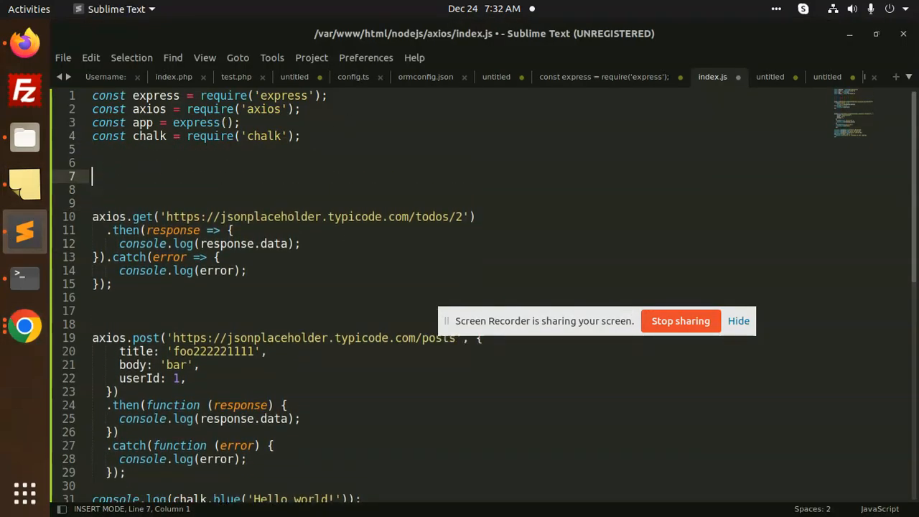
# Paste the 'My Website' link line into index.js and begin a const terminalLink = require(); line.
pyautogui.write("const link = terminalLink('My Website', 'https://sindresorhus.com');")
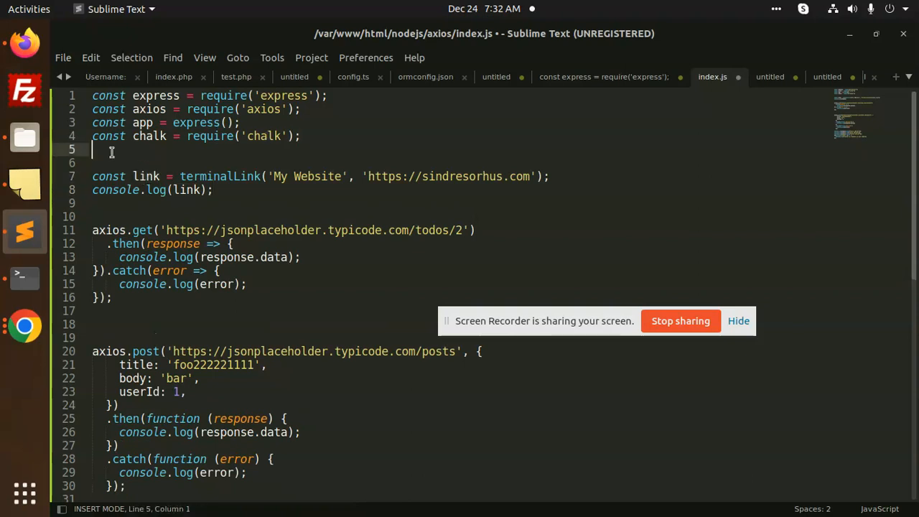
pyautogui.write('const')
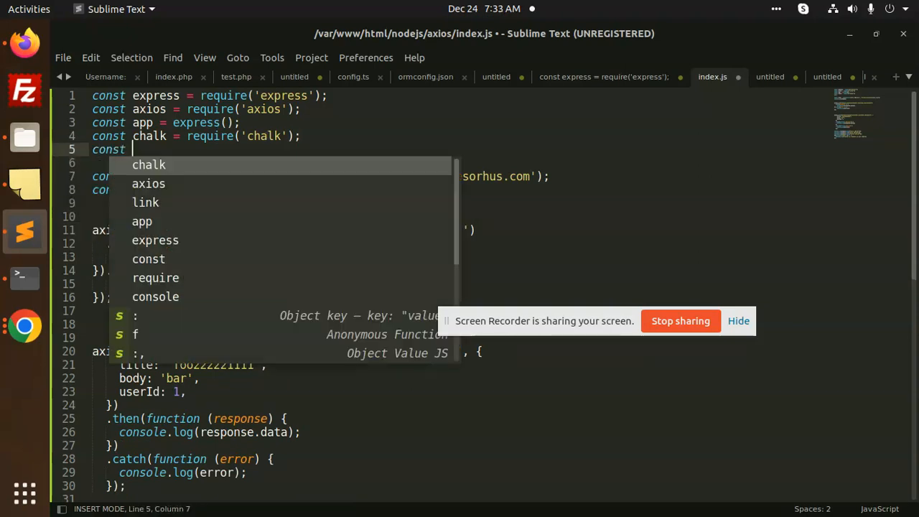
pyautogui.write('terminalLink =')
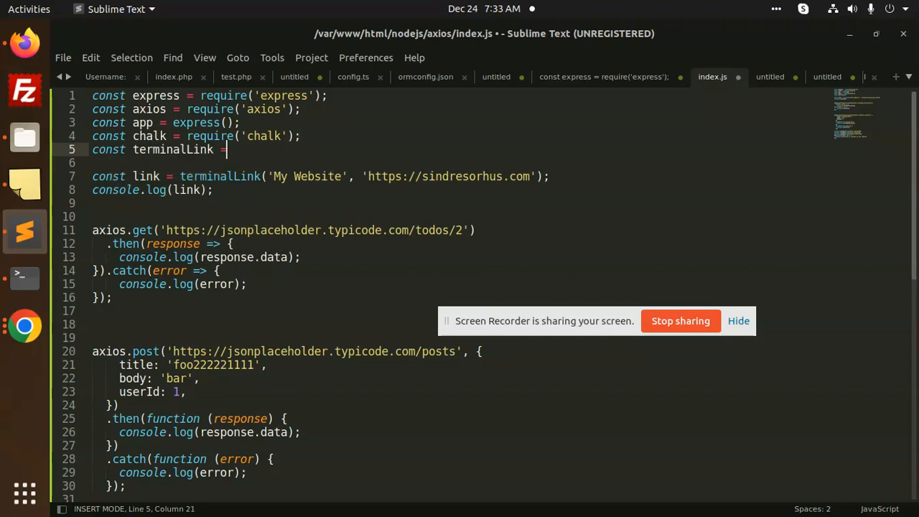
pyautogui.write('require')
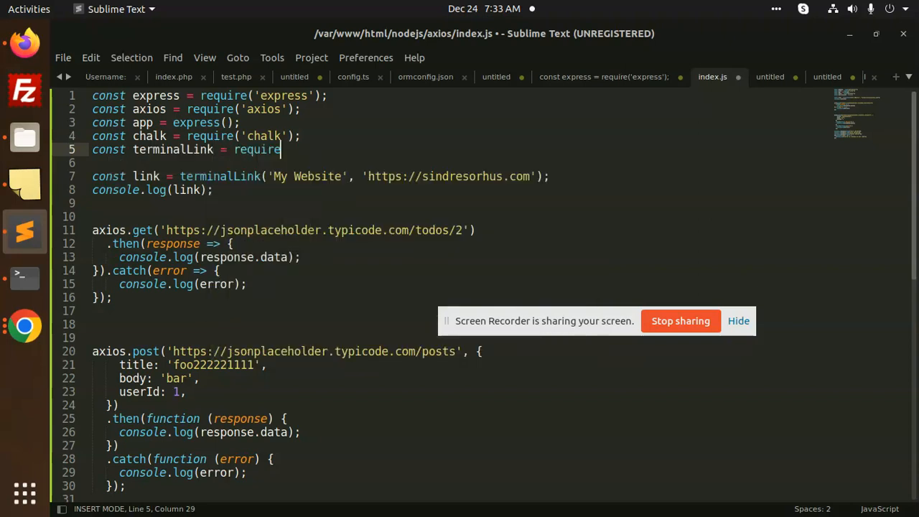
pyautogui.write('();')
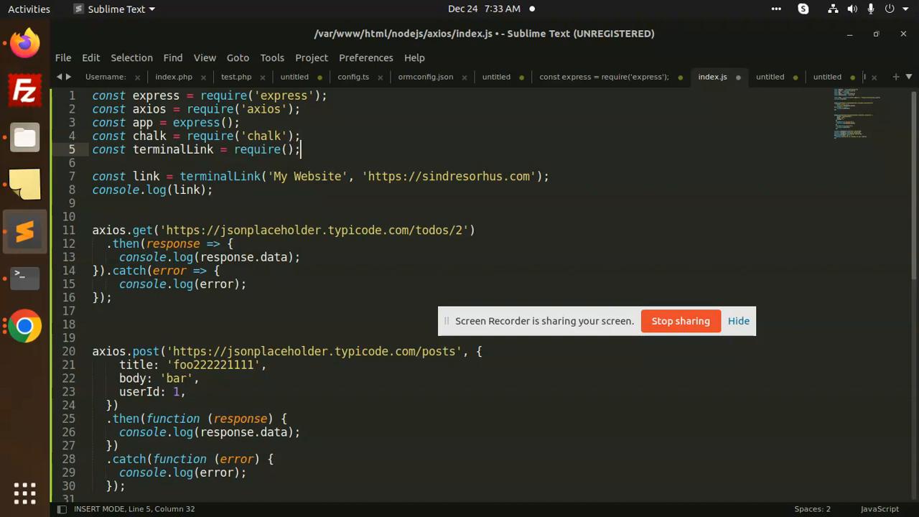
pyautogui.write('ter')
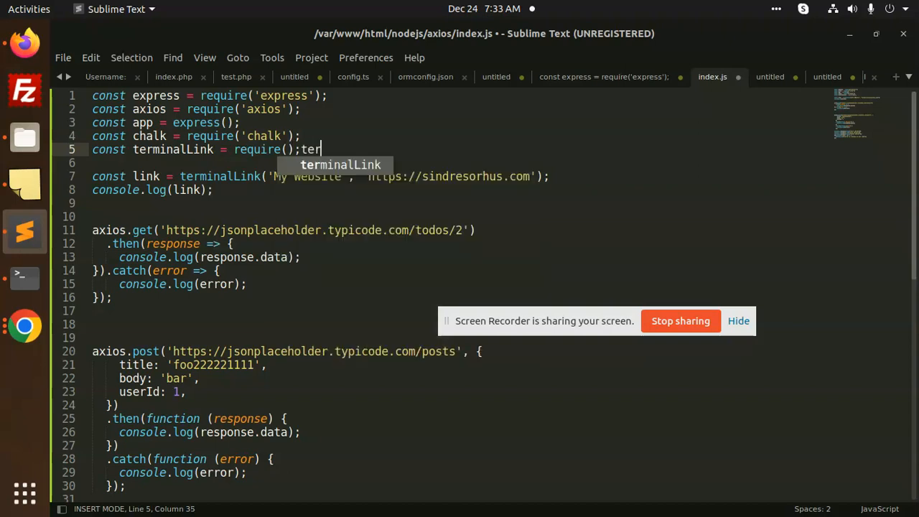
pyautogui.press('BackSpace')
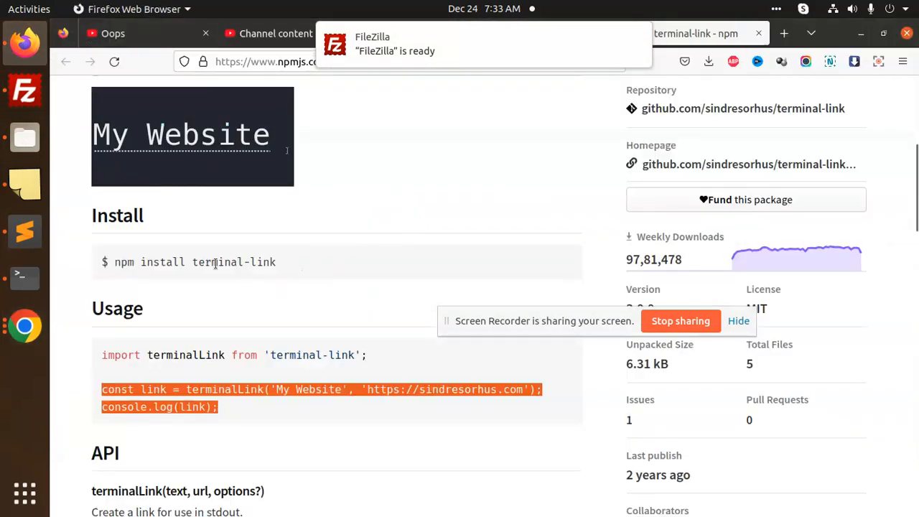
# Require 'terminal-link', change the link from sindresorhus to google, and save index.js.
pyautogui.doubleClick(234, 262)
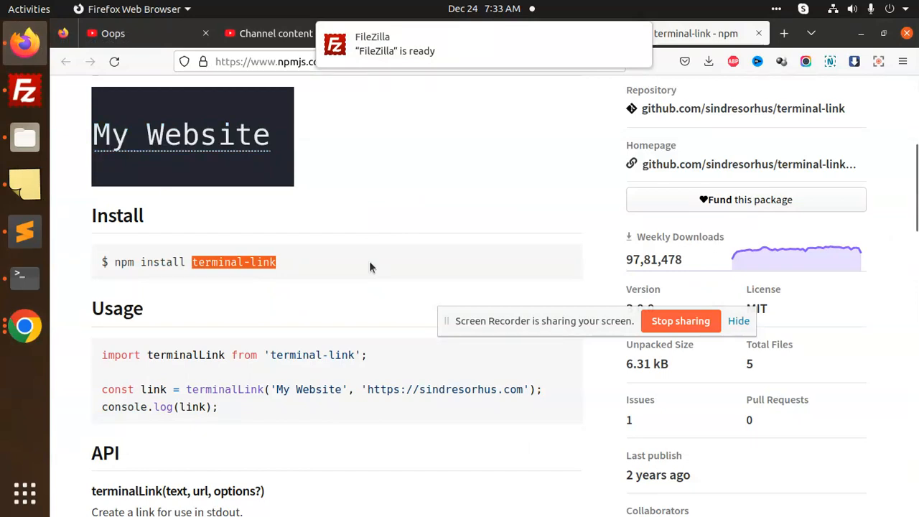
pyautogui.click(24, 231)
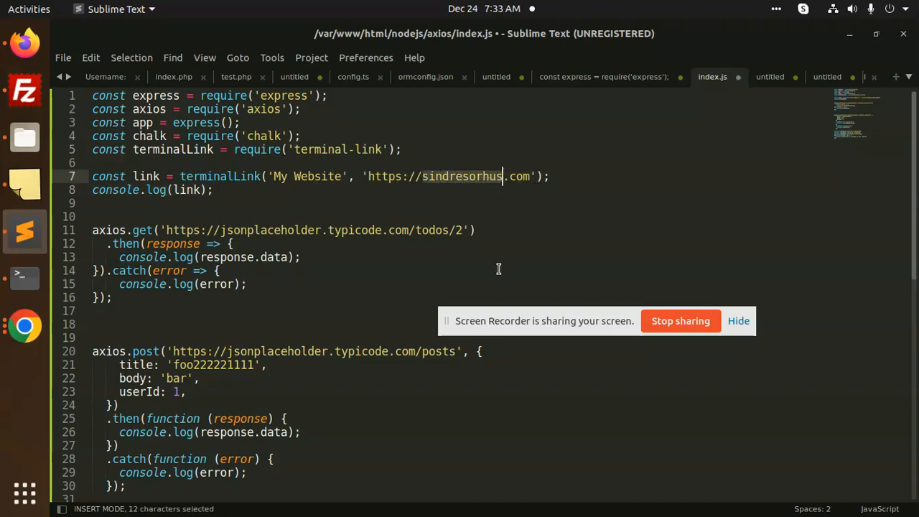
pyautogui.press('Delete')
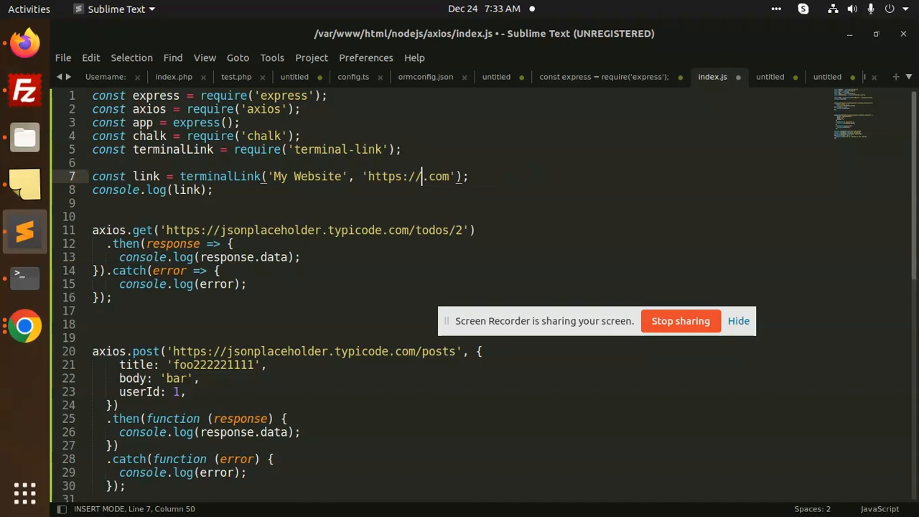
pyautogui.write('google')
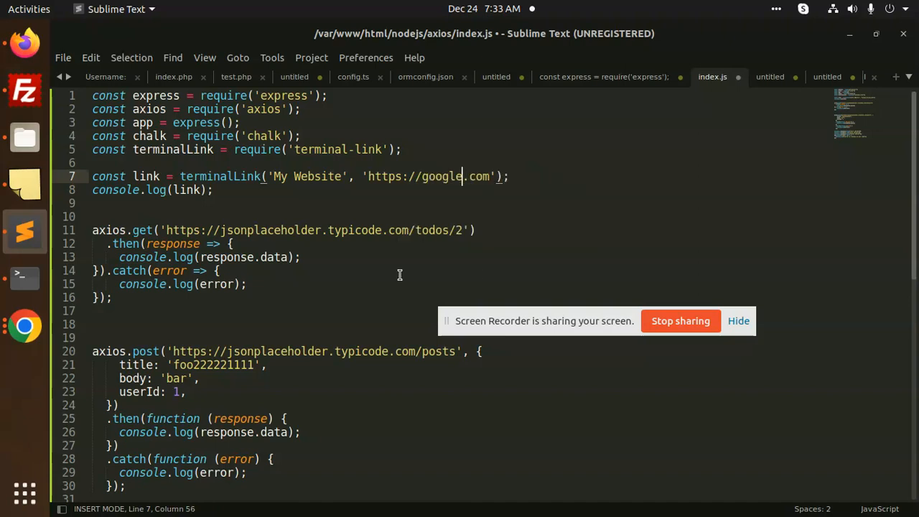
pyautogui.press('ctrl+s')
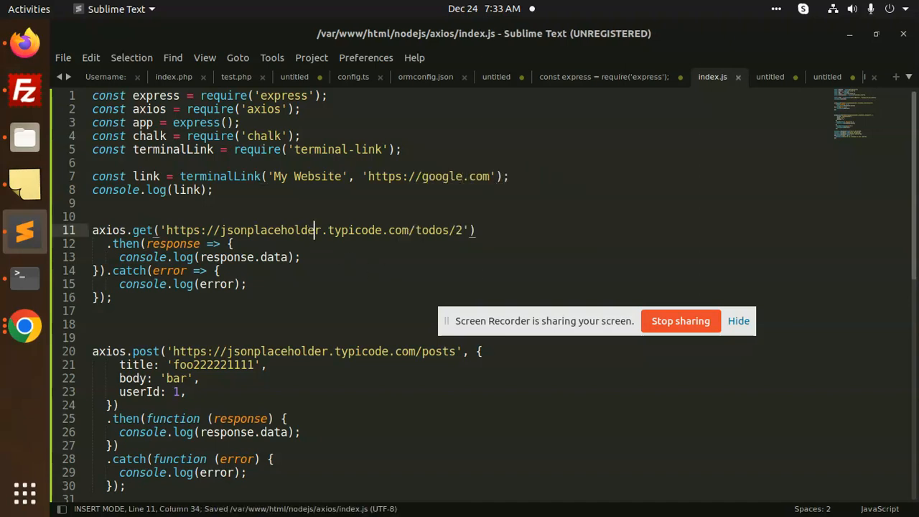
pyautogui.click(25, 277)
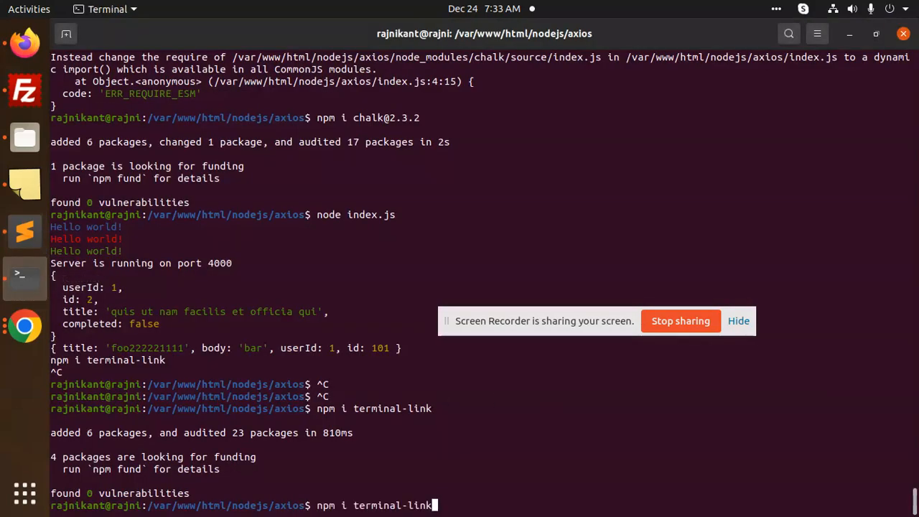
# Run npm i terminal-link in the axios project folder.
pyautogui.press('Return')
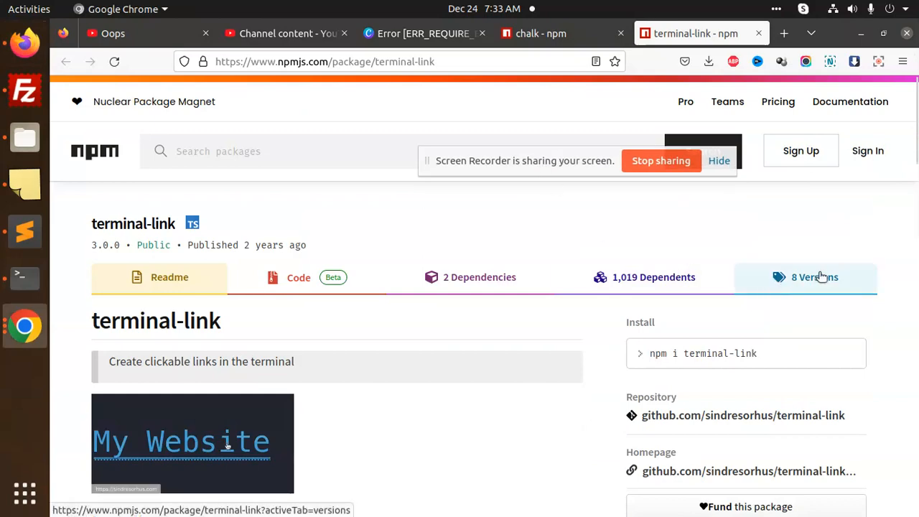
# Pick version 2.1.1 from the 8 Versions list, install it, and open the printed My Website hyperlink.
pyautogui.click(814, 277)
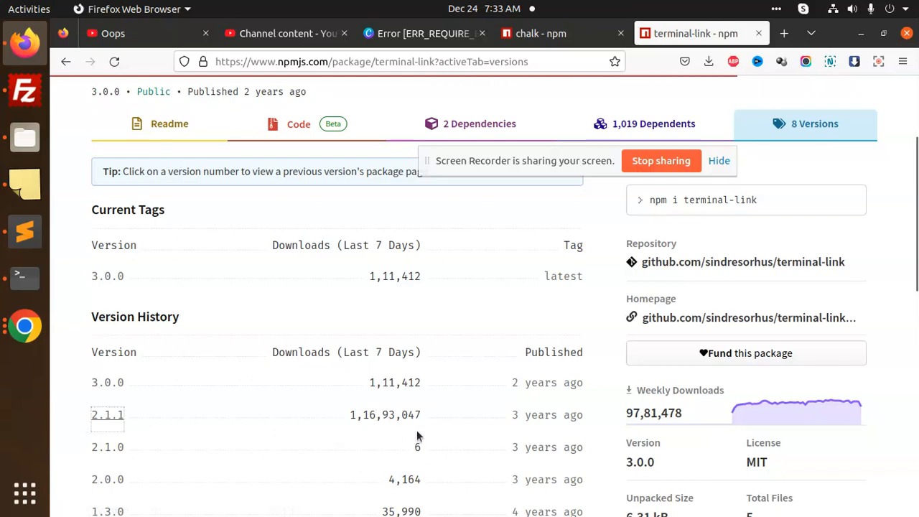
pyautogui.click(107, 414)
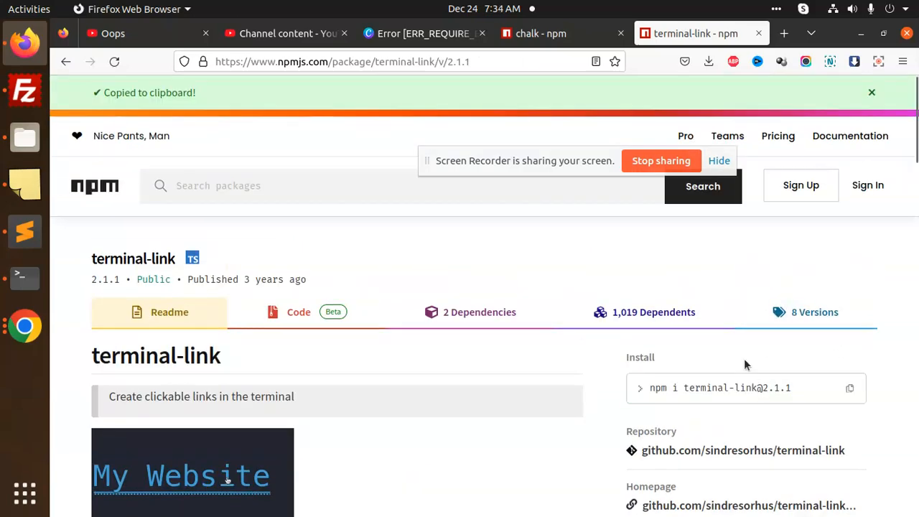
pyautogui.rightClick(323, 337)
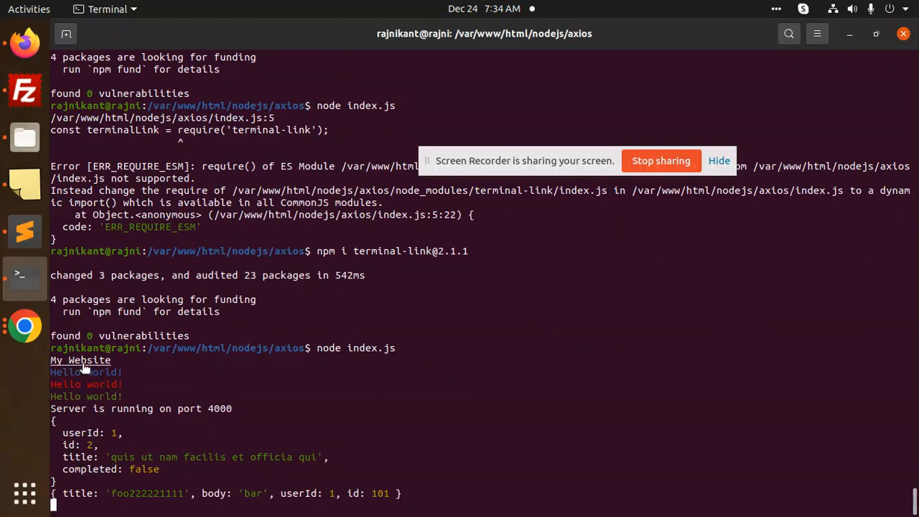
pyautogui.rightClick(84, 369)
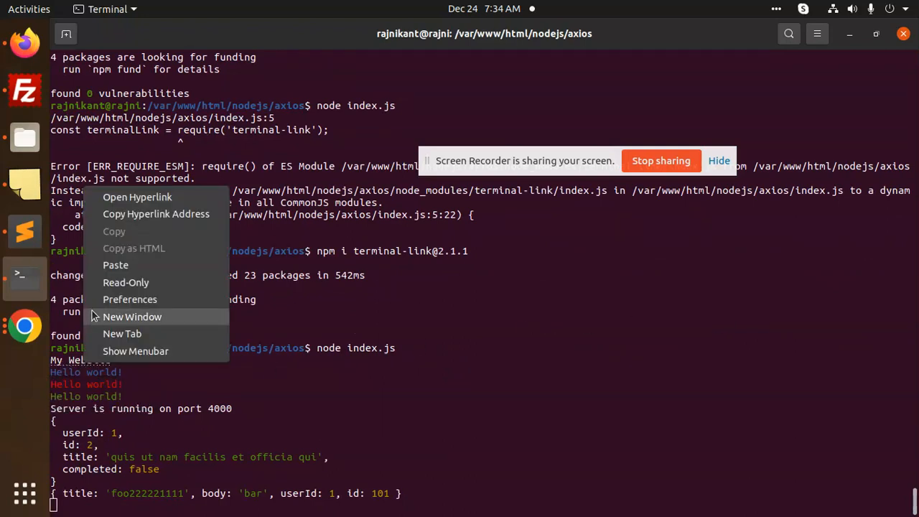
pyautogui.moveTo(138, 197)
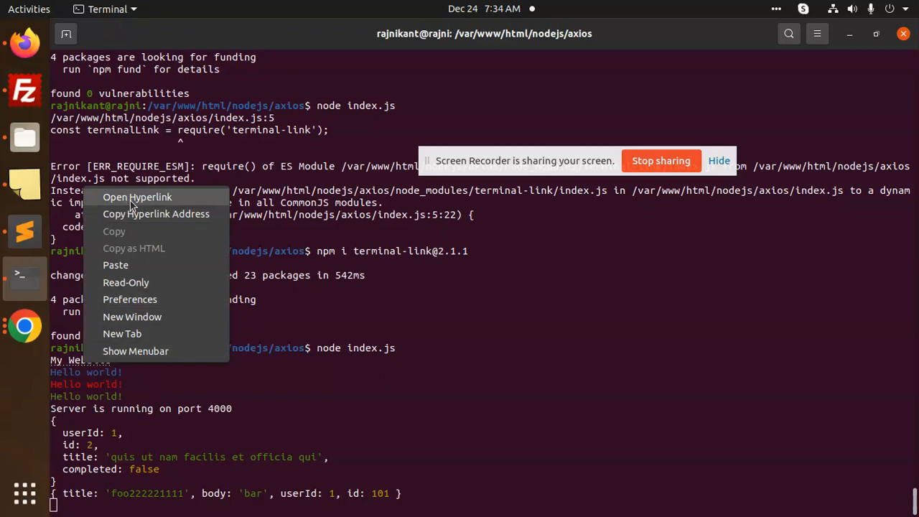
pyautogui.click(137, 197)
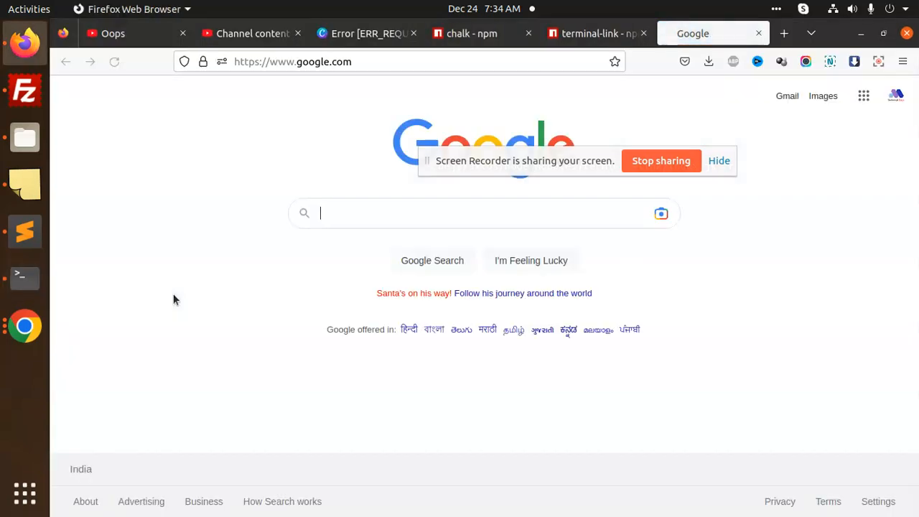
pyautogui.moveTo(24, 277)
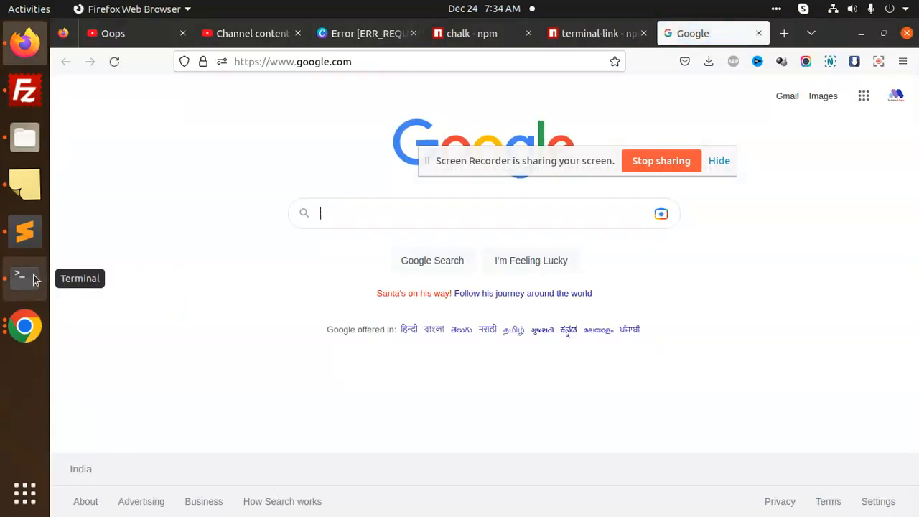
# Return to the terminal-link - npm tab and scroll down to the README.
pyautogui.click(595, 33)
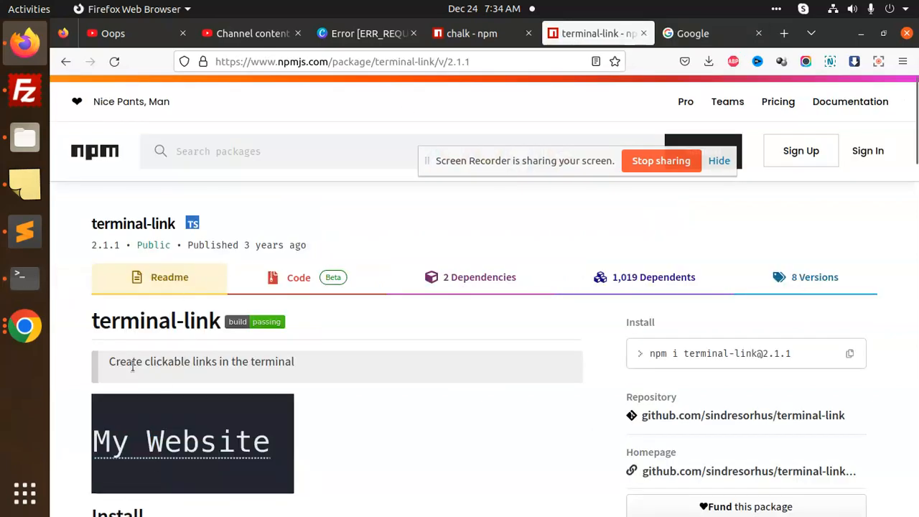
pyautogui.scroll(-3)
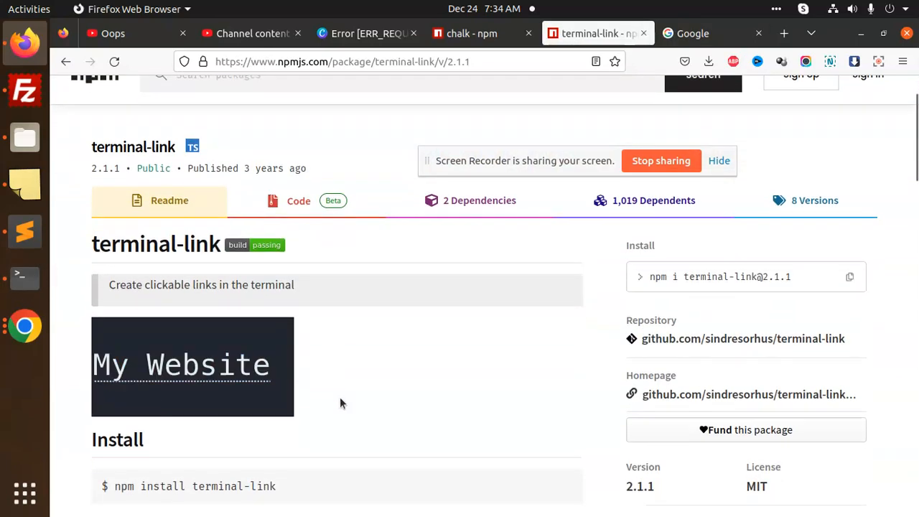